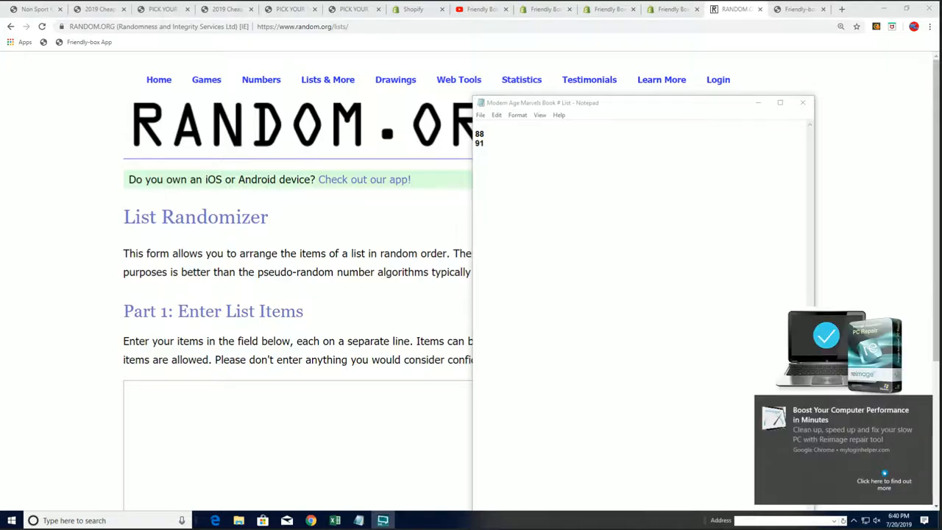
Review the super hero pick sheet, then enter 88 and 91 in the RANDOM.ORG list randomizer
left_click(335, 519)
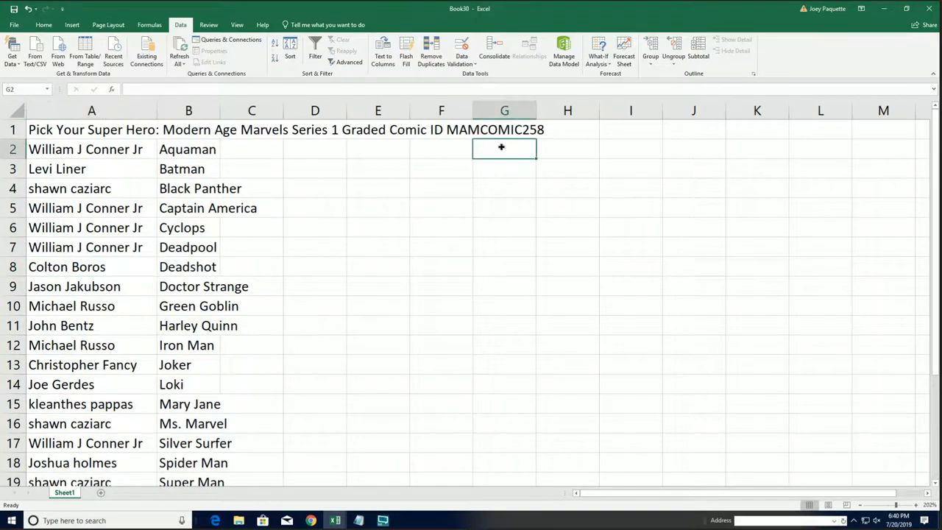
mouse_move(145, 396)
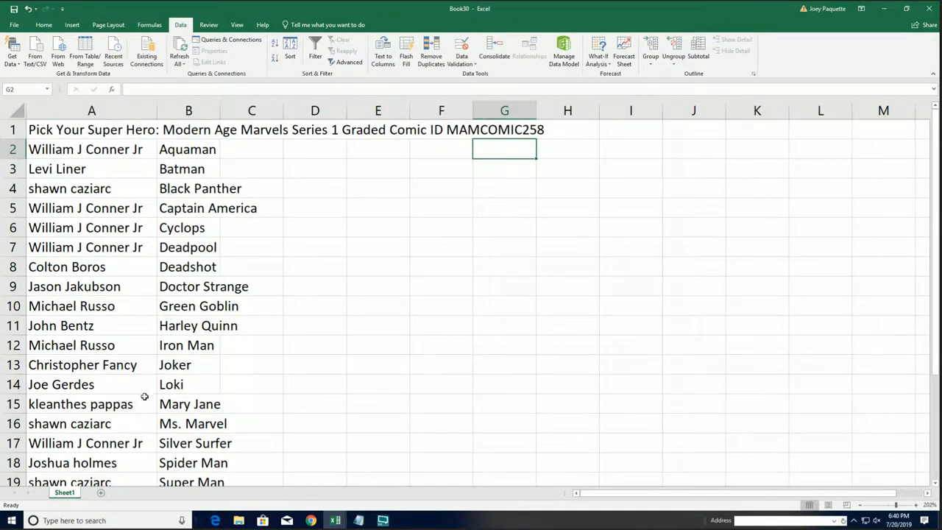
scroll("down", 3)
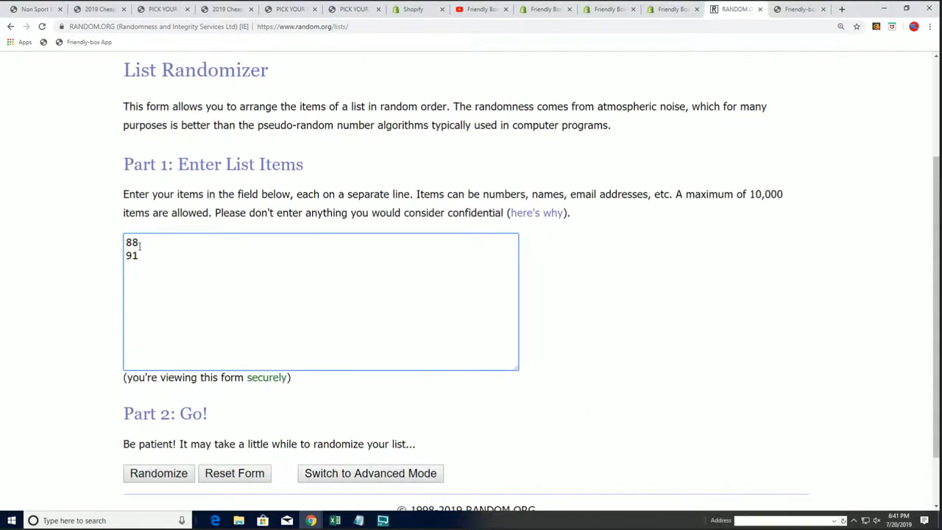
scroll("down", 3)
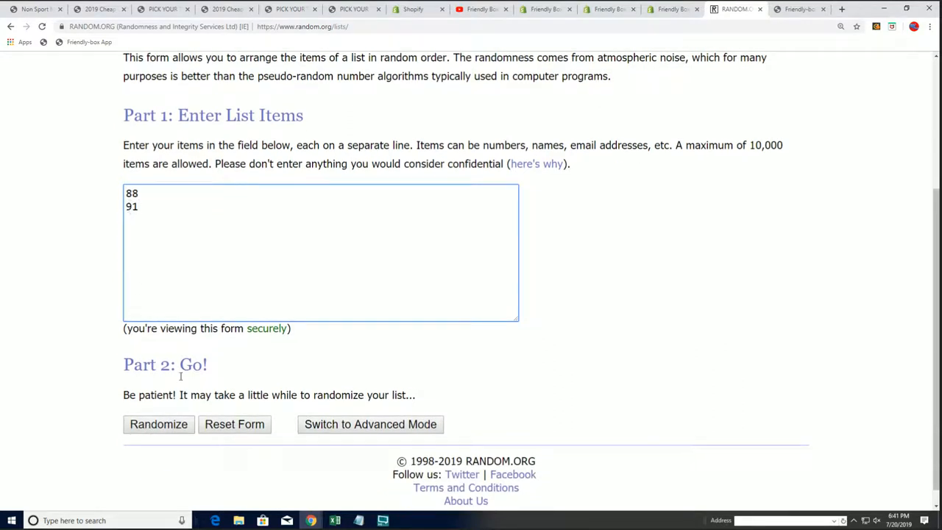
Shuffle the 88 and 91 list seven times, ending with 88 in first place
left_click(158, 424)
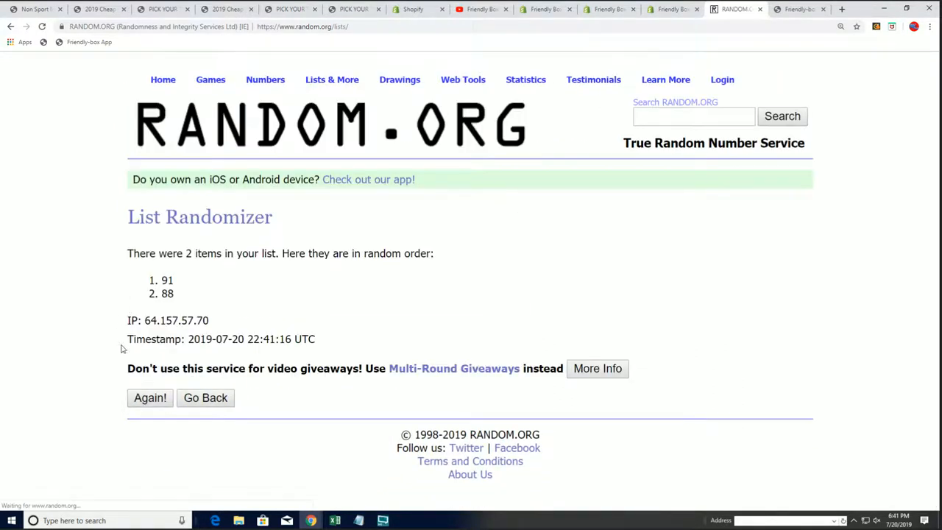
left_click(150, 397)
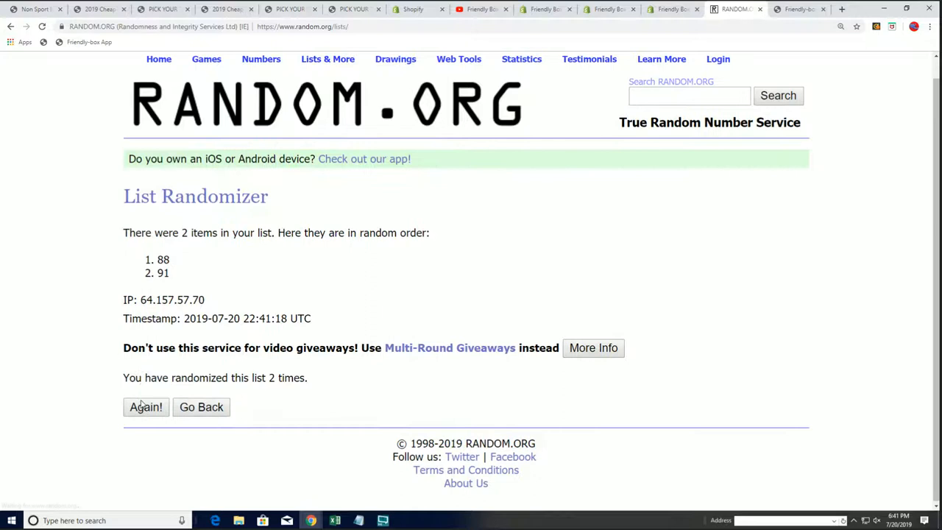
left_click(145, 406)
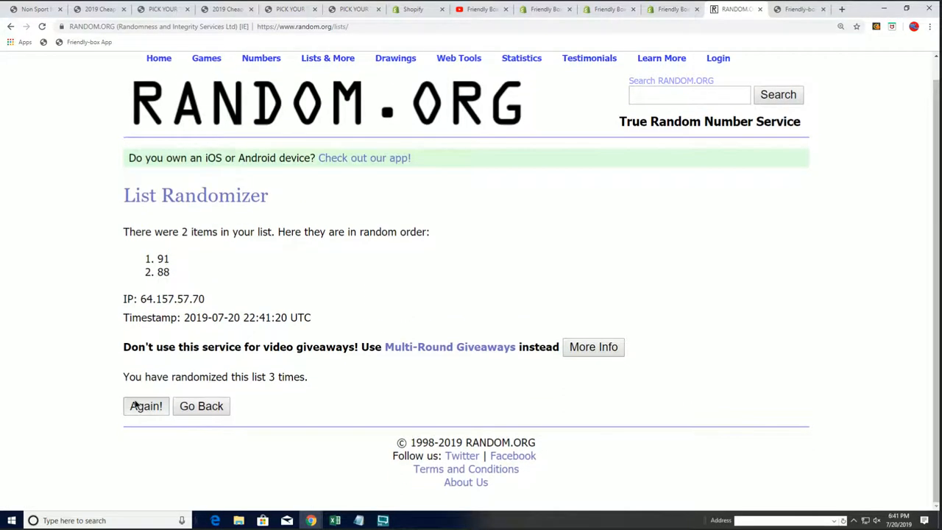
left_click(146, 406)
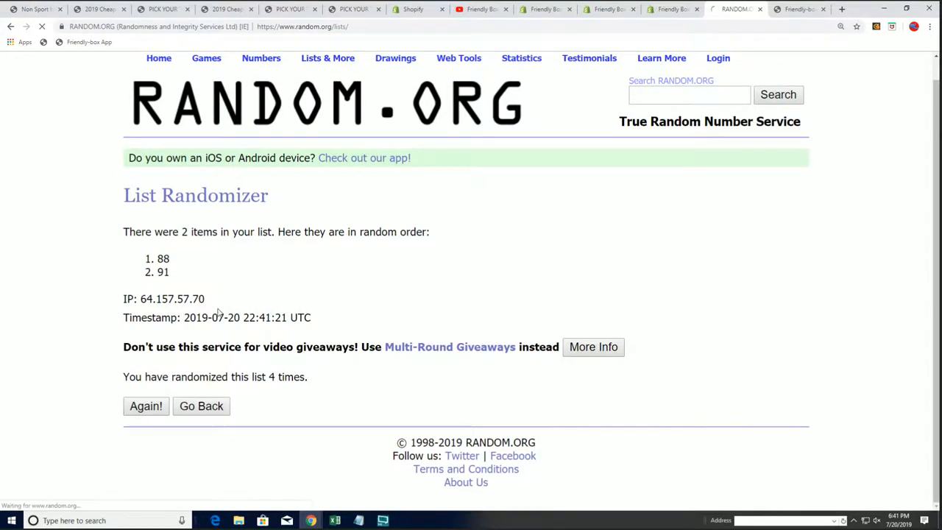
left_click(145, 405)
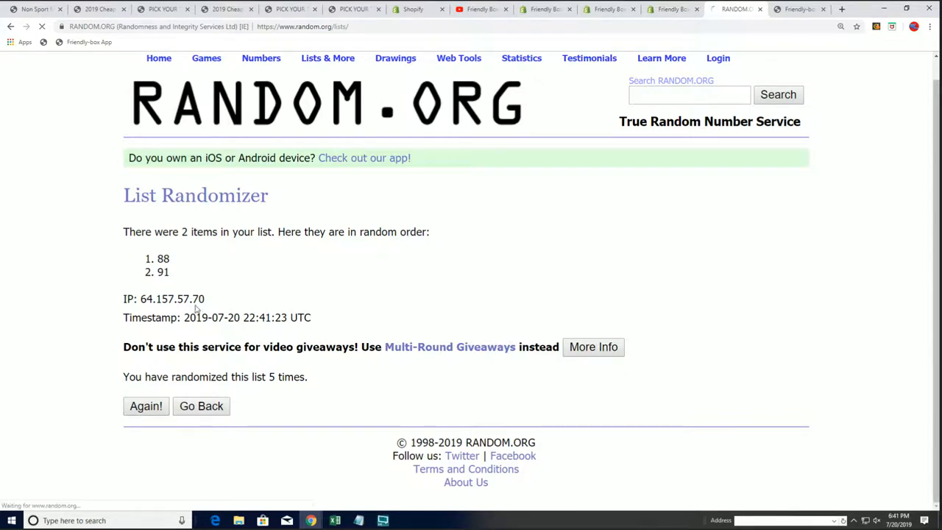
left_click(146, 406)
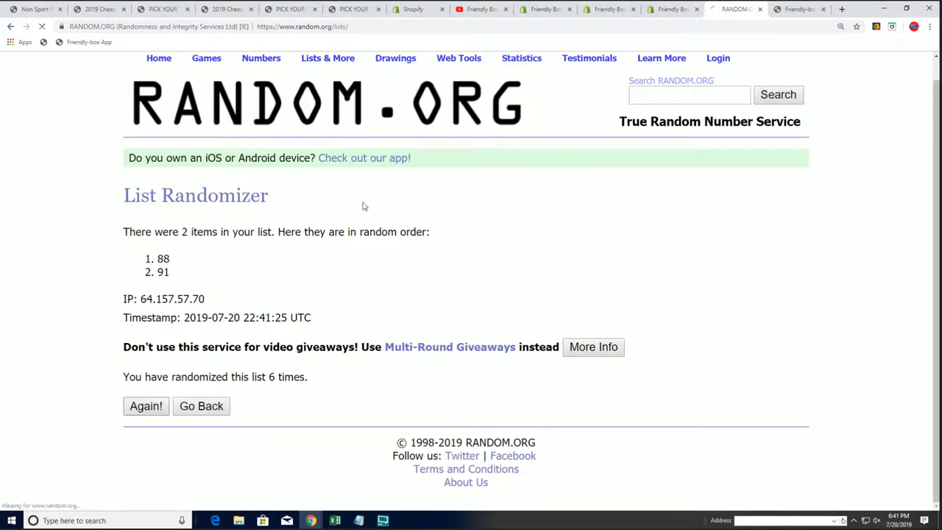
left_click(146, 406)
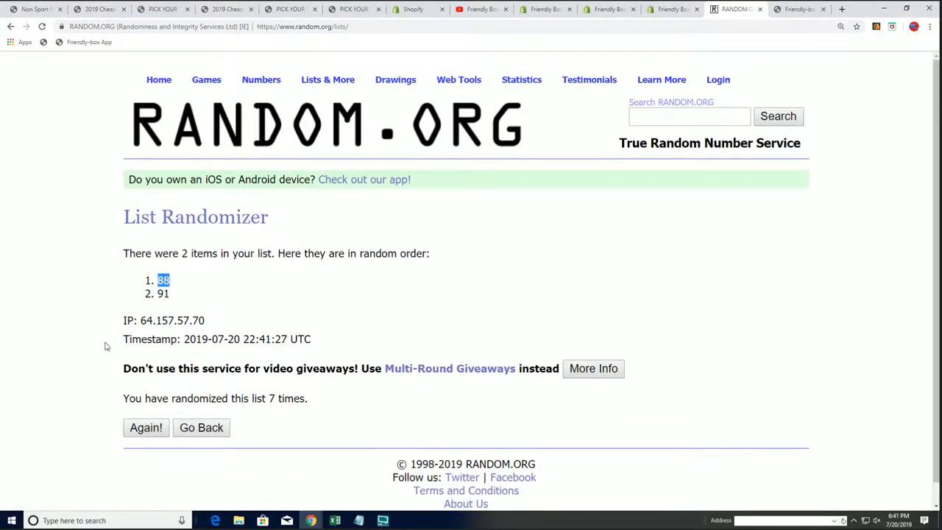